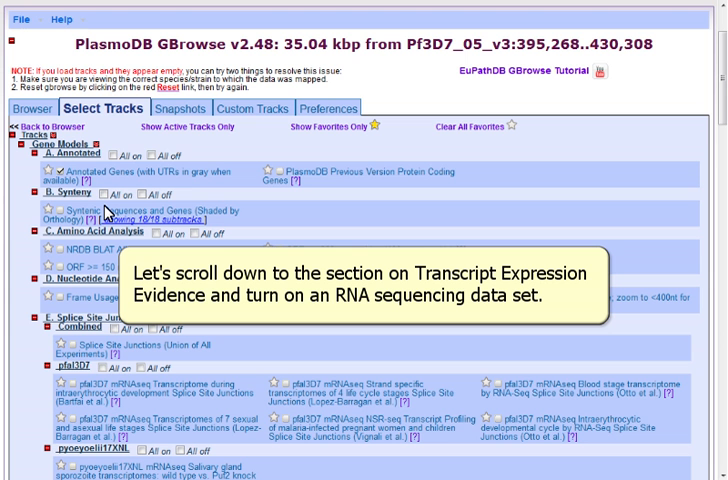
# Return to the chromosome 5 browser view showing the Otto et al. blood-stage RNA-Seq coverage track.
pyautogui.scroll(-3)
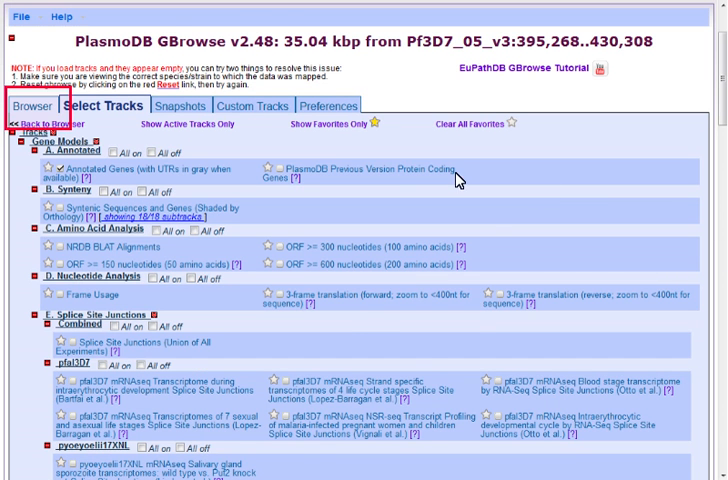
pyautogui.click(37, 105)
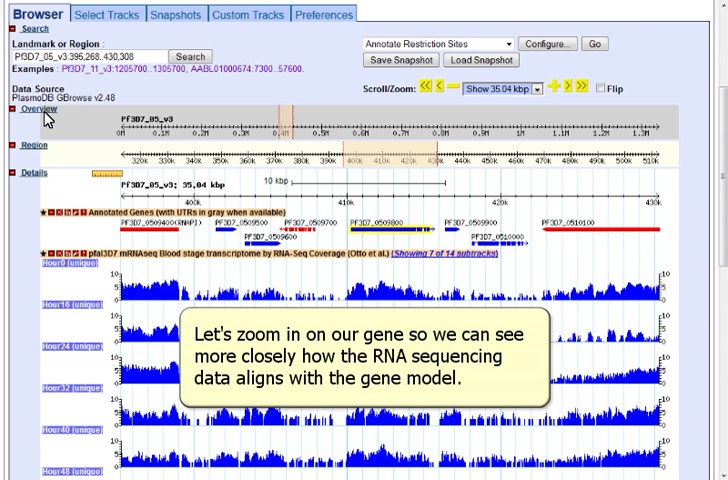